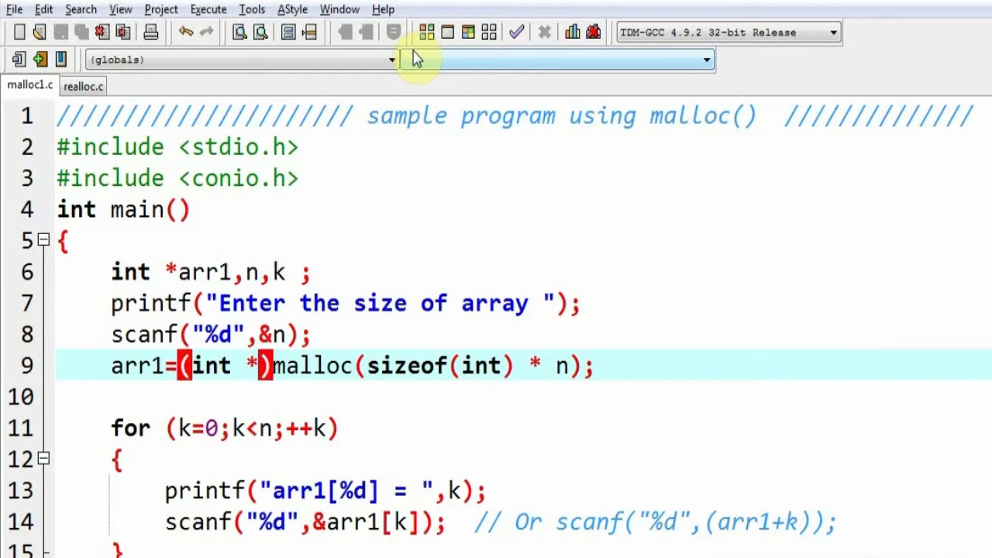
Review the code and select the whole malloc statement on line 9.
{"action": "double_click", "coordinate": [309, 364]}
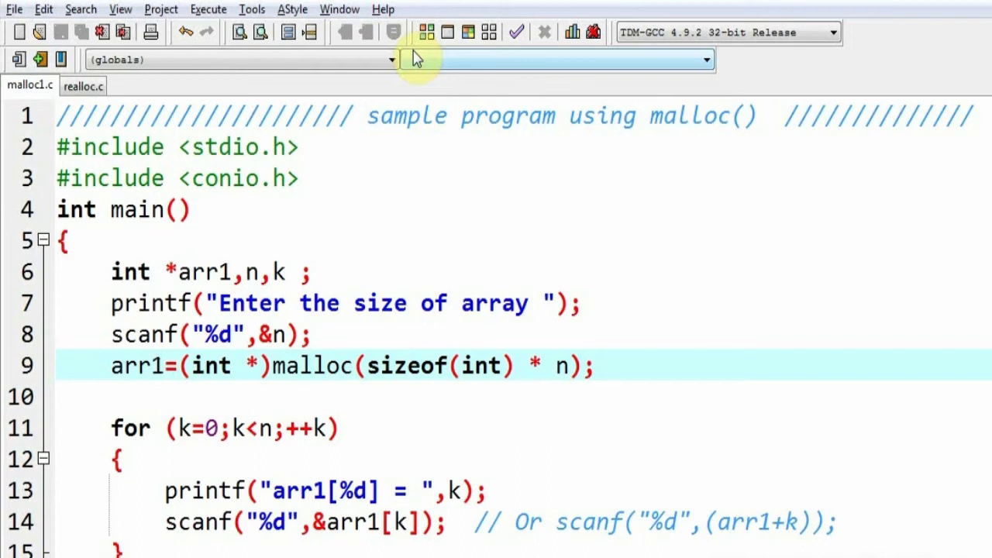
{"action": "left_click", "coordinate": [159, 365]}
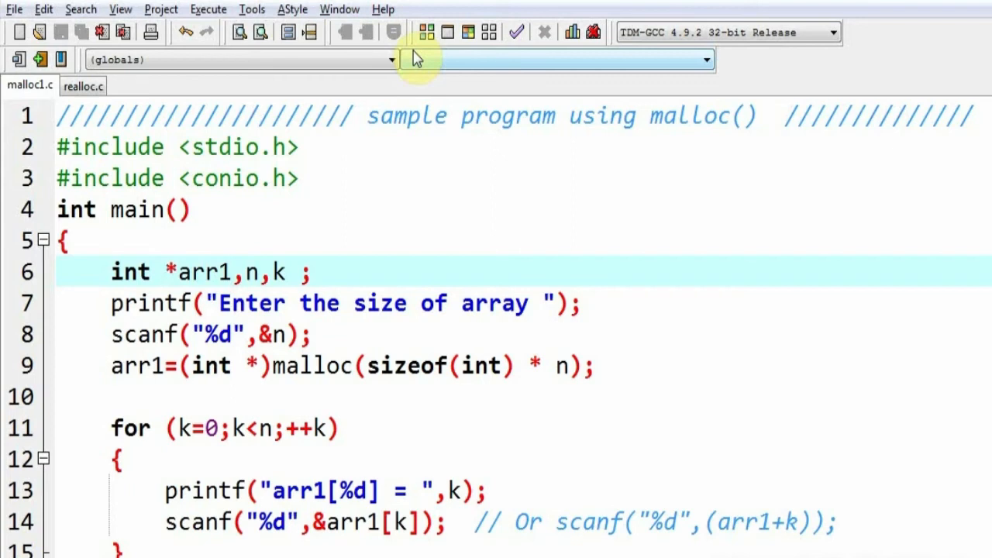
{"action": "left_click", "coordinate": [162, 271]}
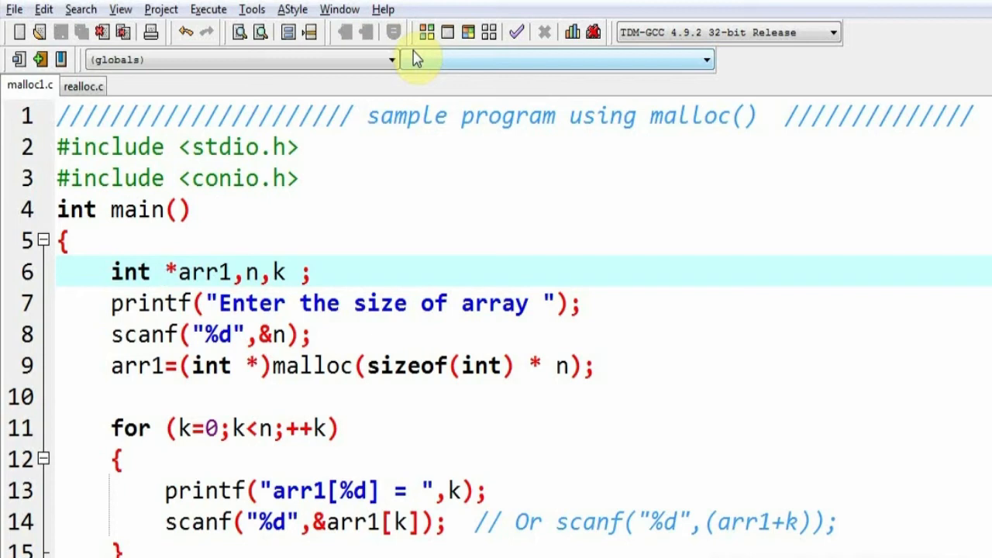
{"action": "double_click", "coordinate": [197, 272]}
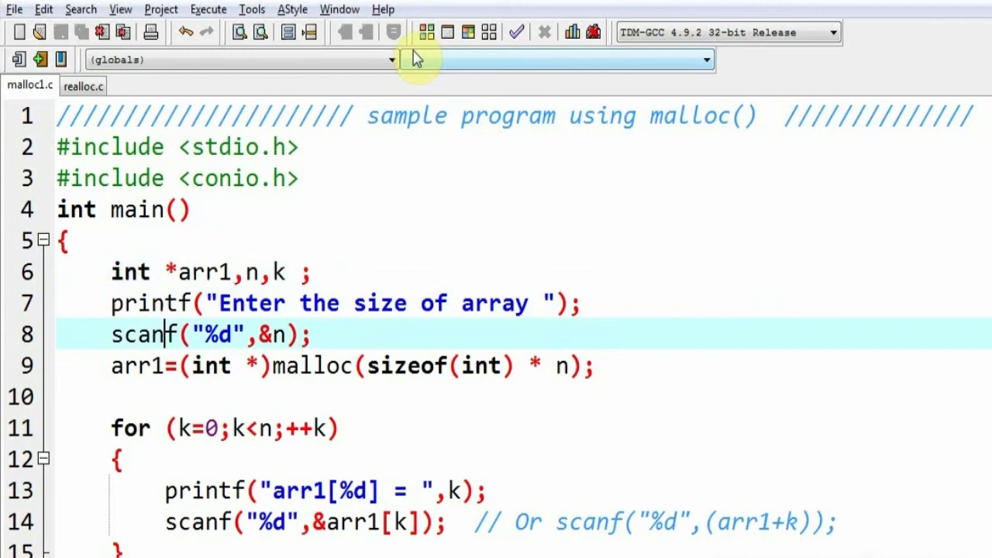
{"action": "left_click", "coordinate": [434, 303]}
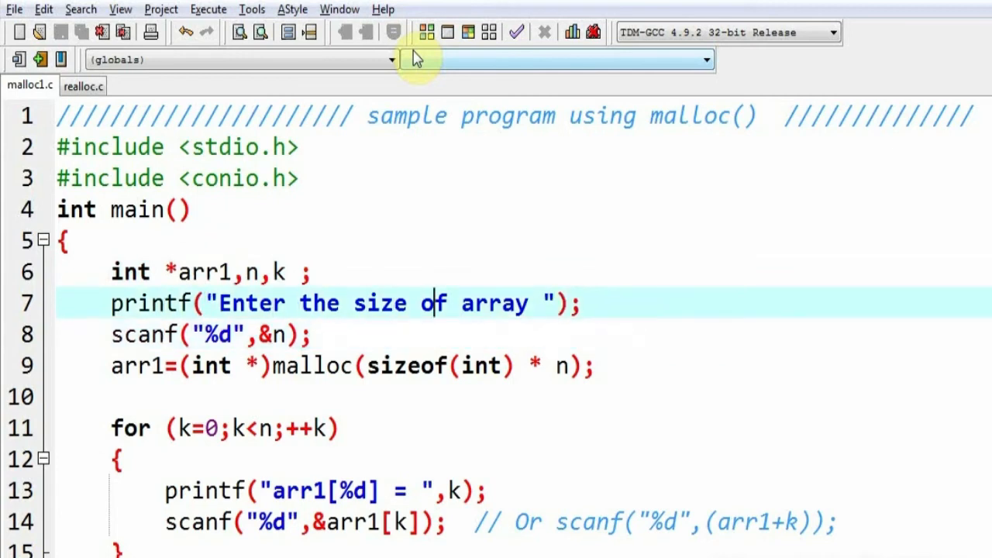
{"action": "left_click", "coordinate": [314, 334]}
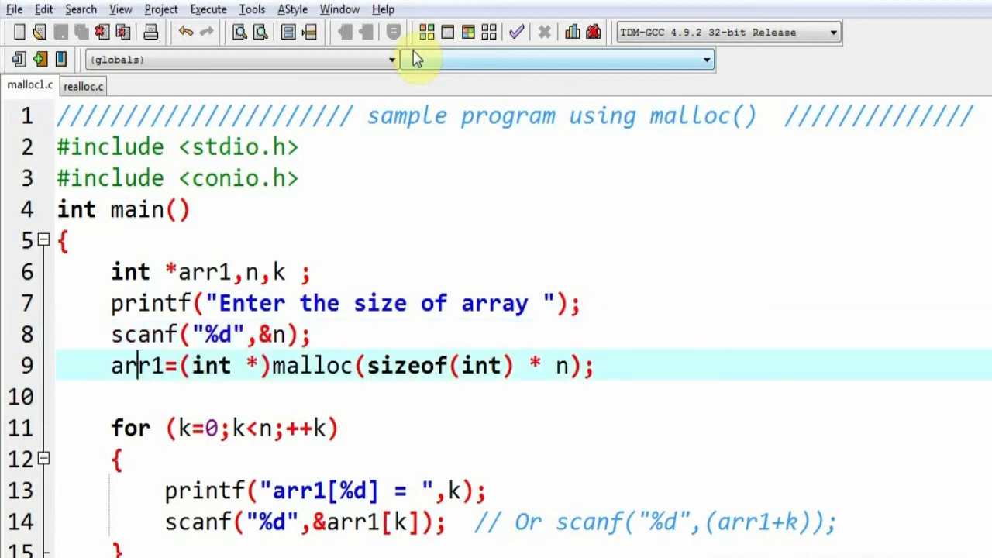
{"action": "left_click_drag", "start_coordinate": [111, 365], "coordinate": [435, 365]}
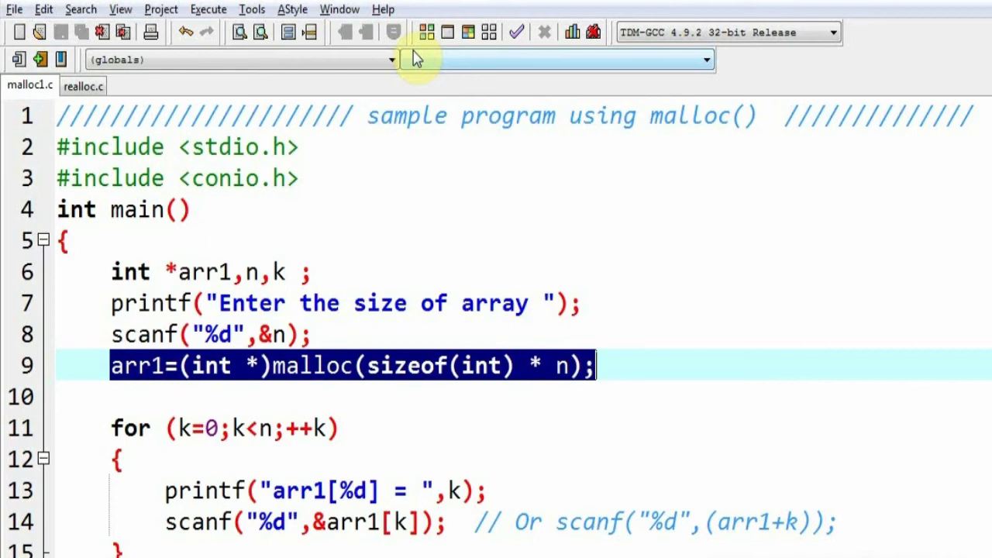
{"action": "left_click", "coordinate": [275, 365]}
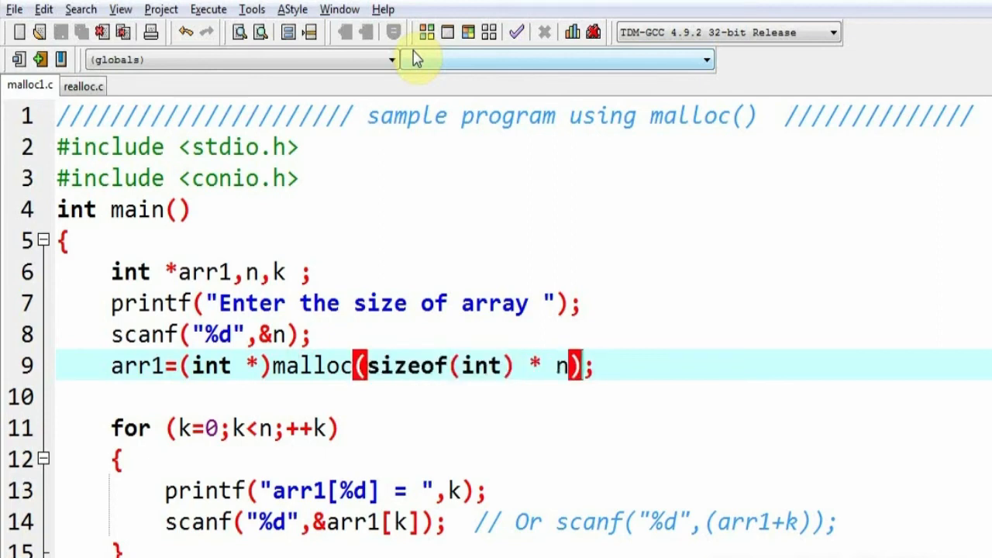
{"action": "left_click", "coordinate": [271, 334]}
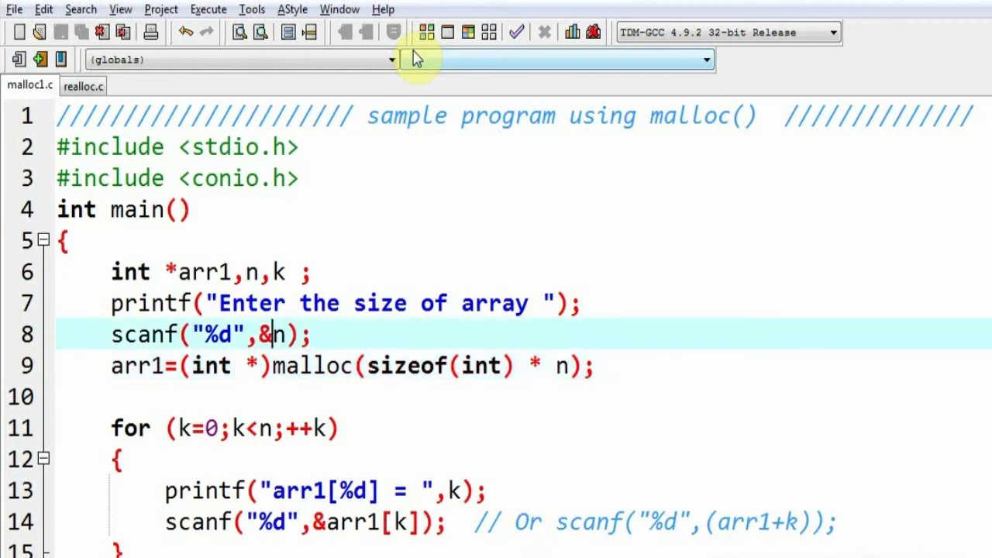
{"action": "left_click", "coordinate": [376, 365]}
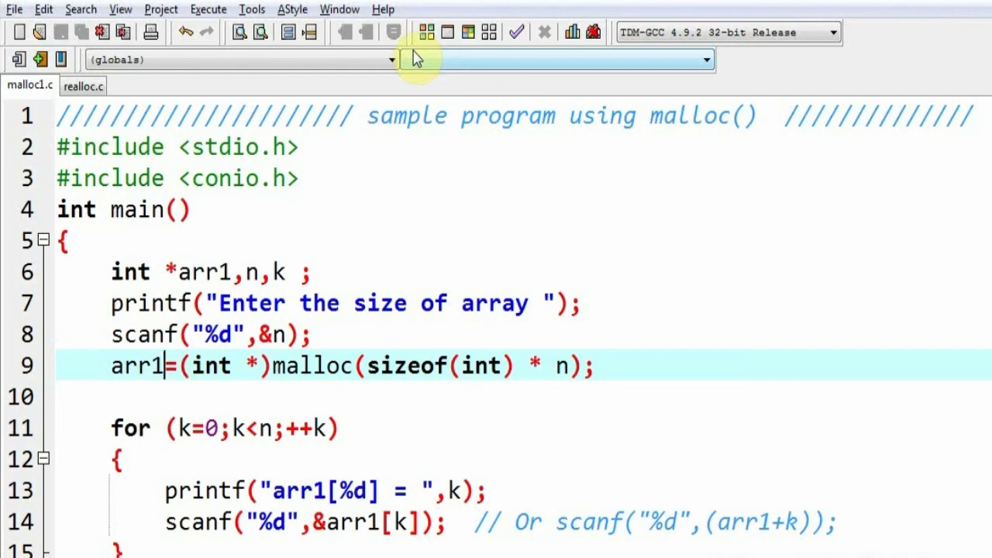
Select arr1 on line 9 and the alternative scanf inside the line 14 comment.
{"action": "double_click", "coordinate": [136, 365]}
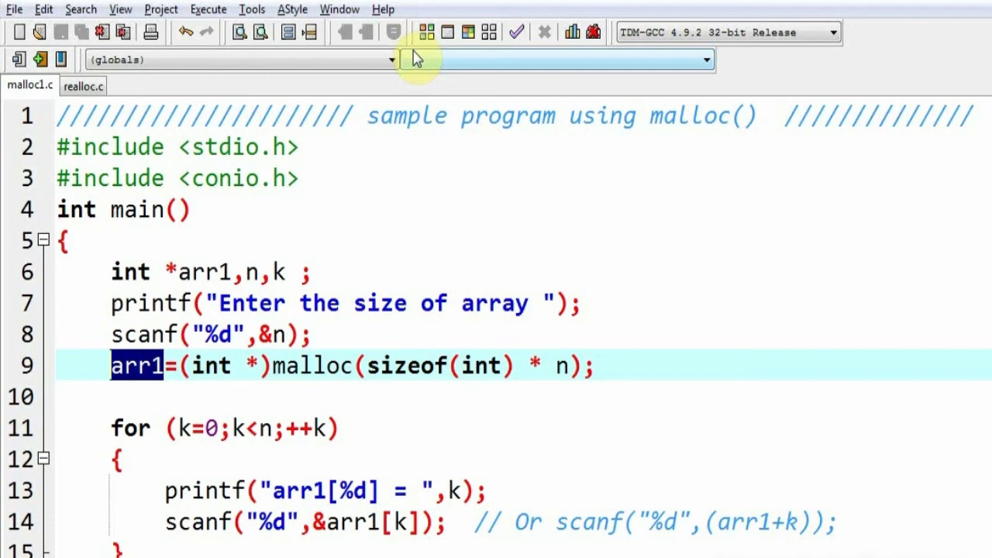
{"action": "scroll", "scroll_direction": "down", "scroll_amount": 3}
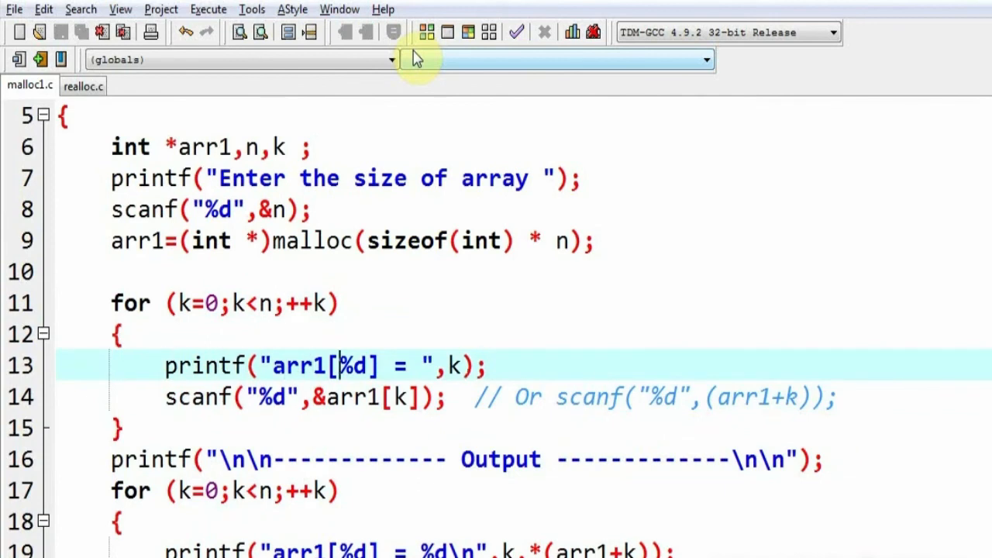
{"action": "left_click", "coordinate": [326, 396]}
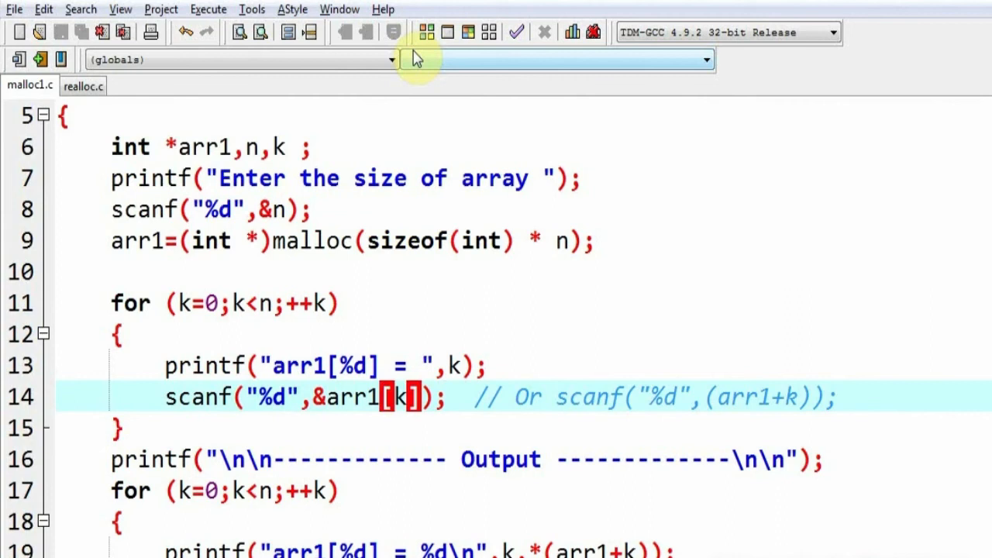
{"action": "mouse_move", "coordinate": [198, 397]}
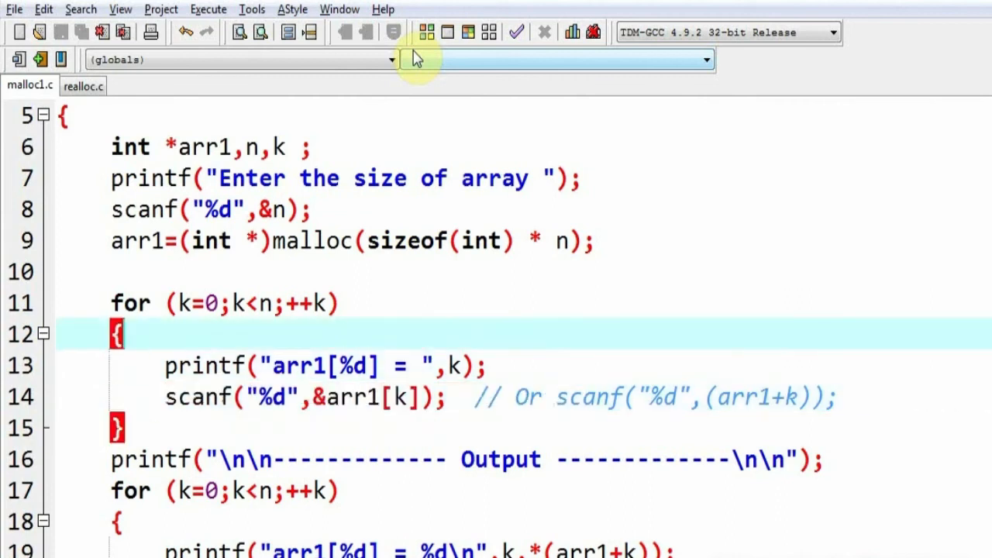
{"action": "left_click_drag", "start_coordinate": [116, 334], "coordinate": [117, 426]}
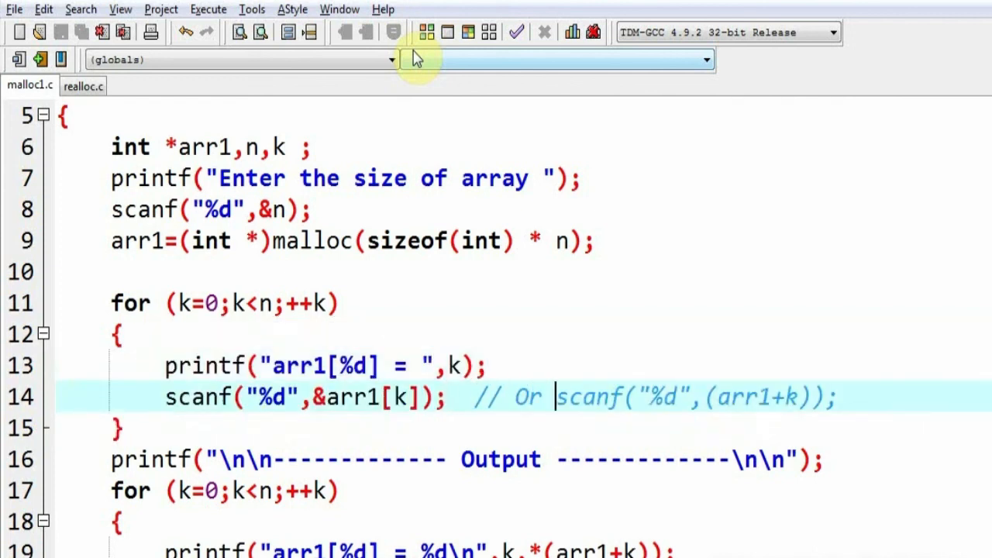
{"action": "left_click_drag", "start_coordinate": [556, 396], "coordinate": [836, 396]}
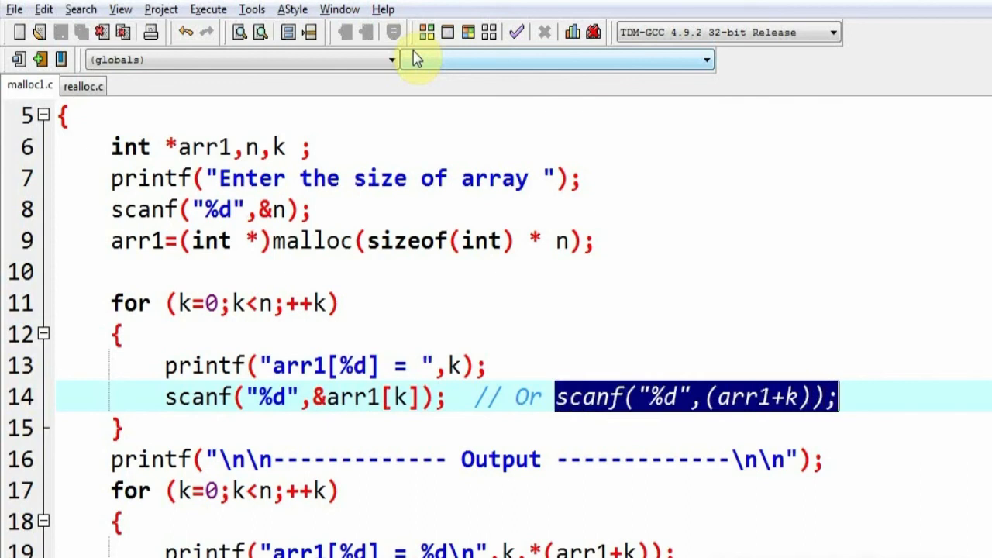
{"action": "left_click", "coordinate": [744, 396]}
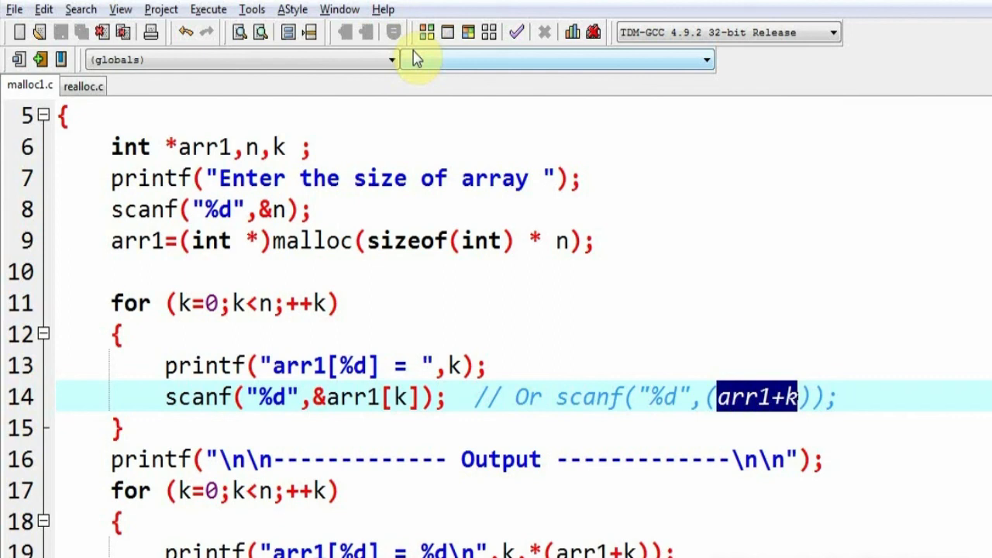
{"action": "left_click", "coordinate": [291, 397]}
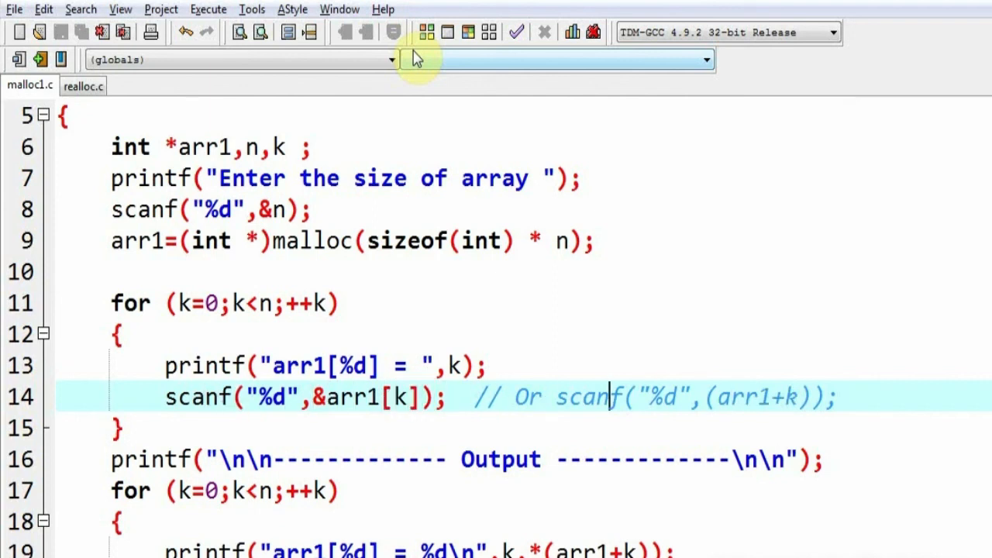
{"action": "left_click", "coordinate": [554, 396]}
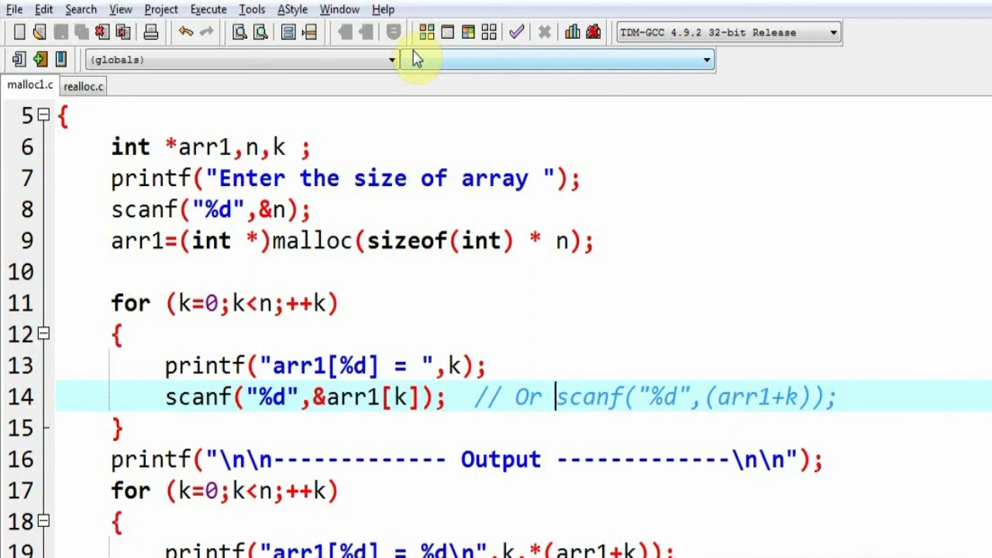
Start typing the // arr1[k] comment after the printf on line 19.
{"action": "scroll", "scroll_direction": "down", "scroll_amount": 3}
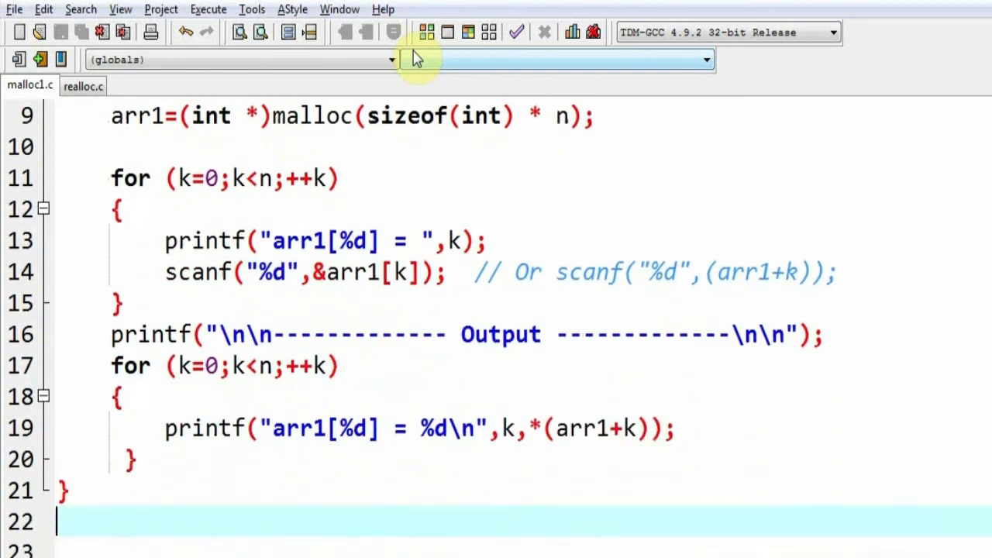
{"action": "left_click", "coordinate": [567, 429]}
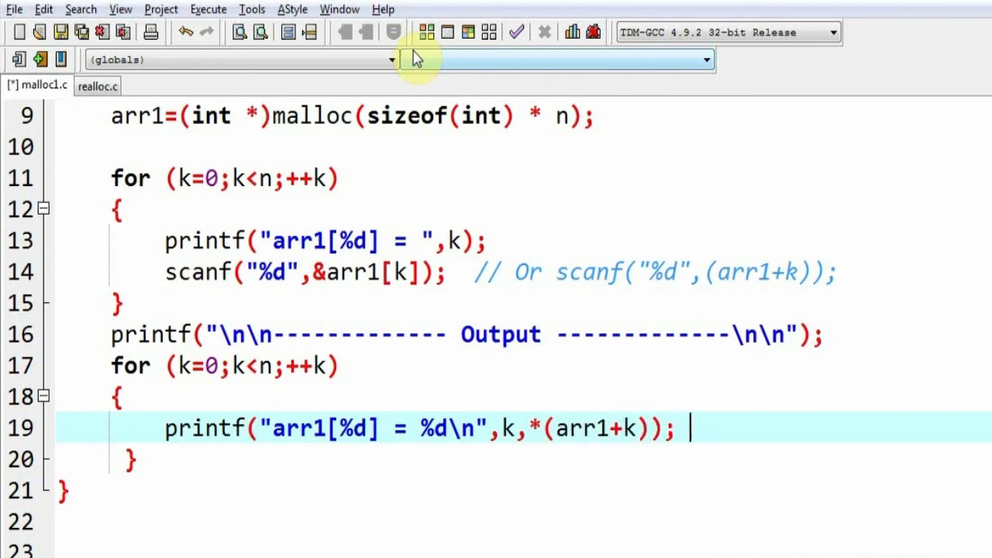
{"action": "type", "text": "//"}
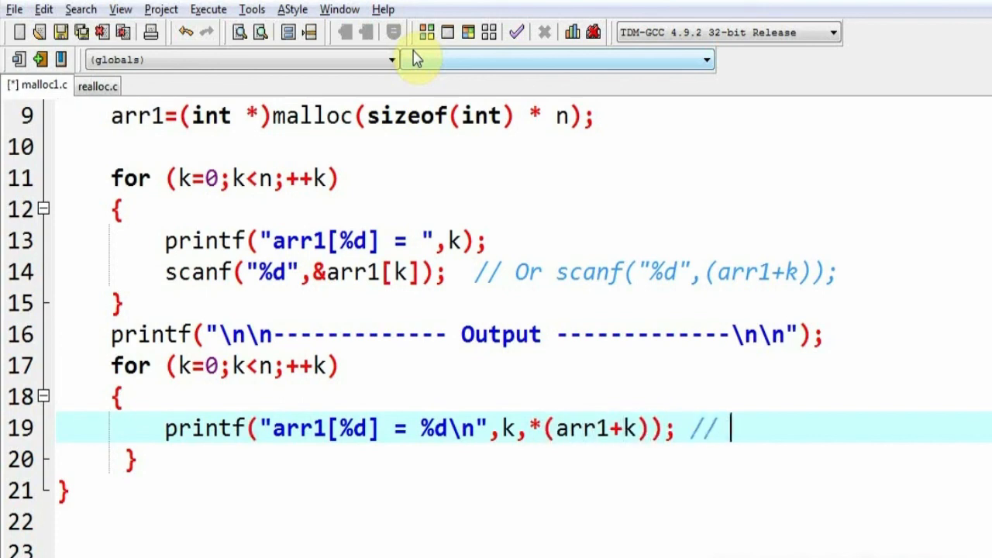
{"action": "type", "text": "arr1[k"}
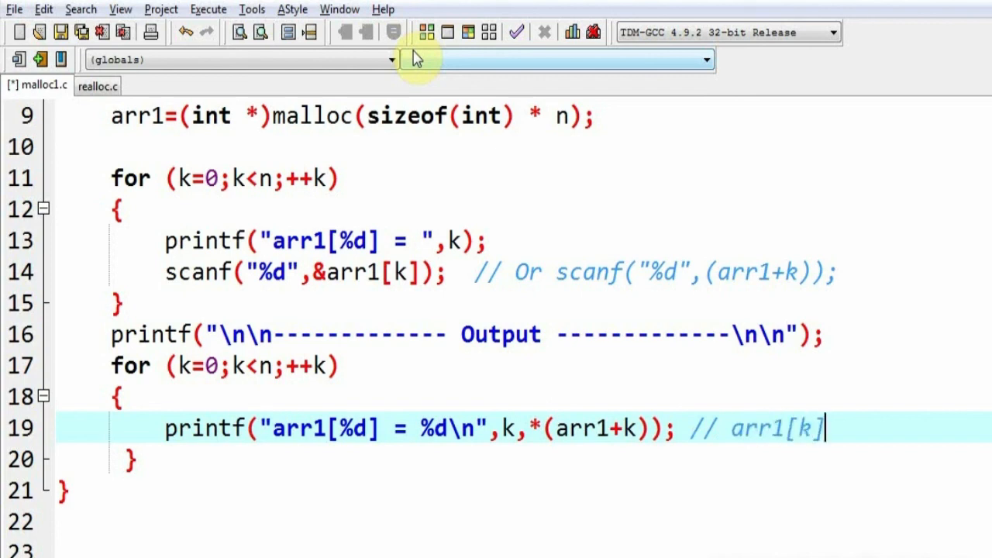
{"action": "key", "text": "BackSpace"}
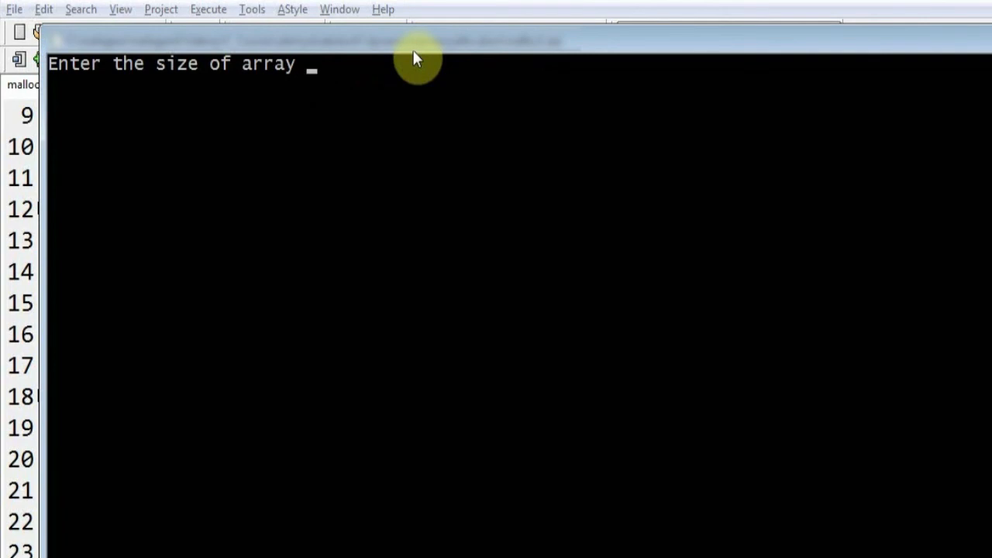
Enter 5 as the array size at the running program's prompt.
{"action": "type", "text": "5"}
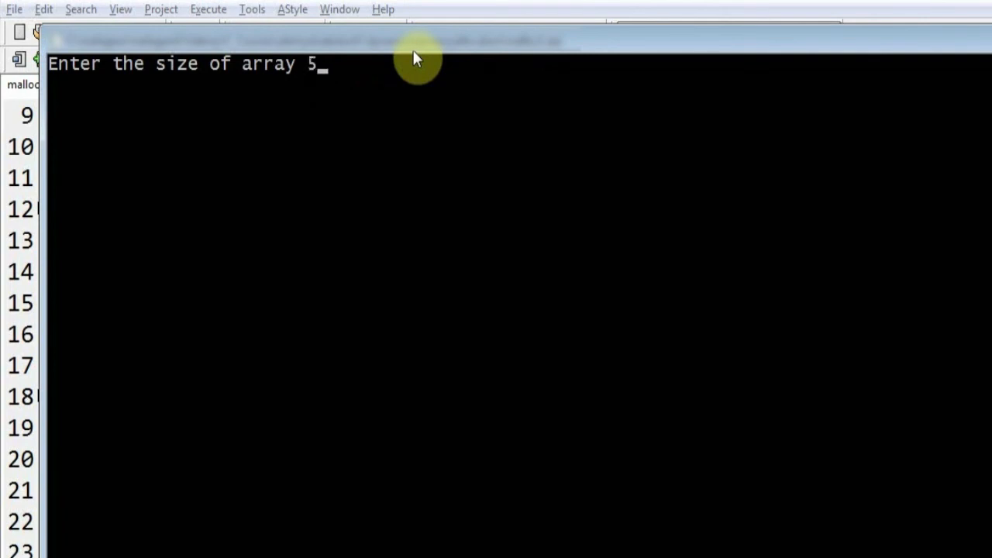